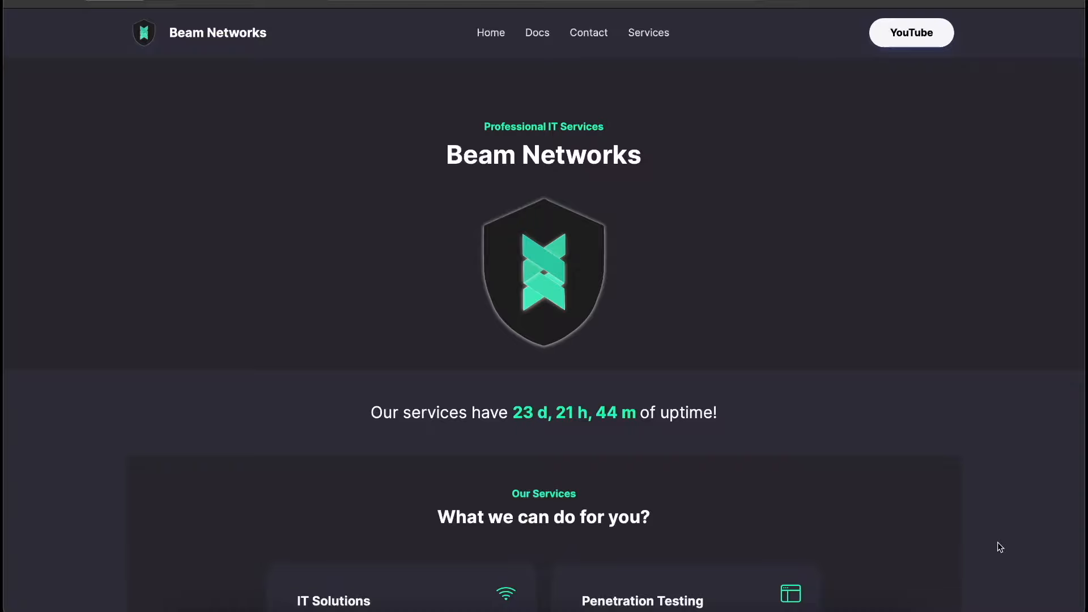
{"action": "mouse_move", "coordinate": [720, 103]}
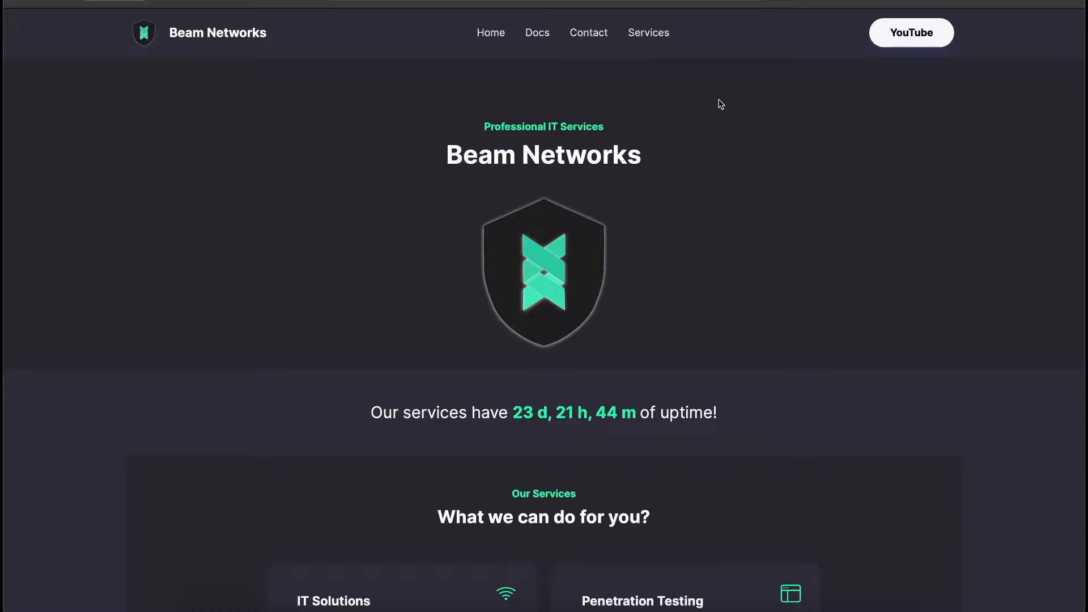
{"action": "mouse_move", "coordinate": [695, 129]}
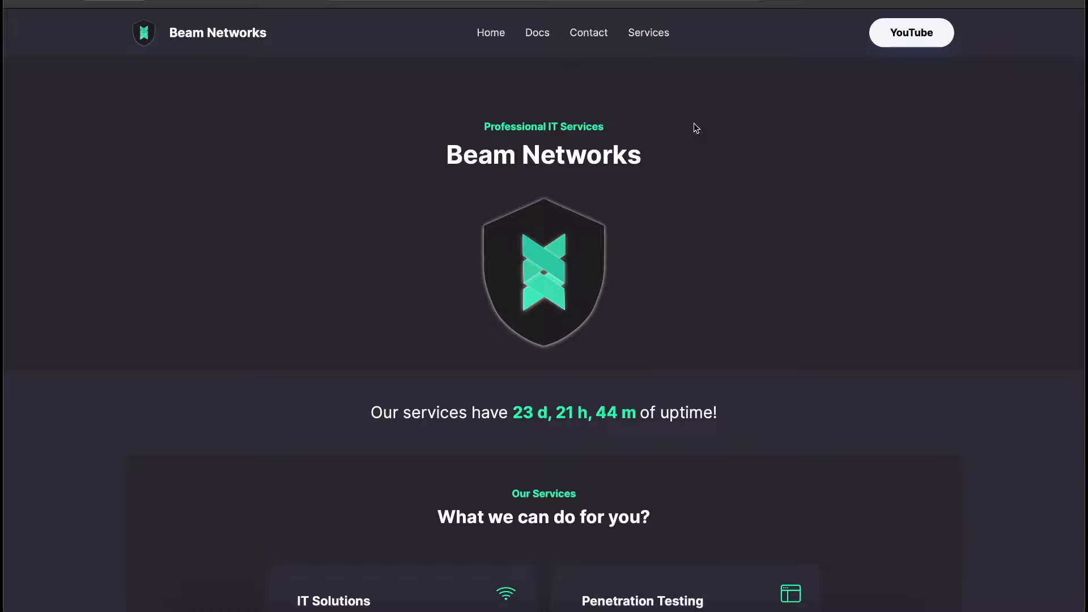
{"action": "mouse_move", "coordinate": [477, 411]}
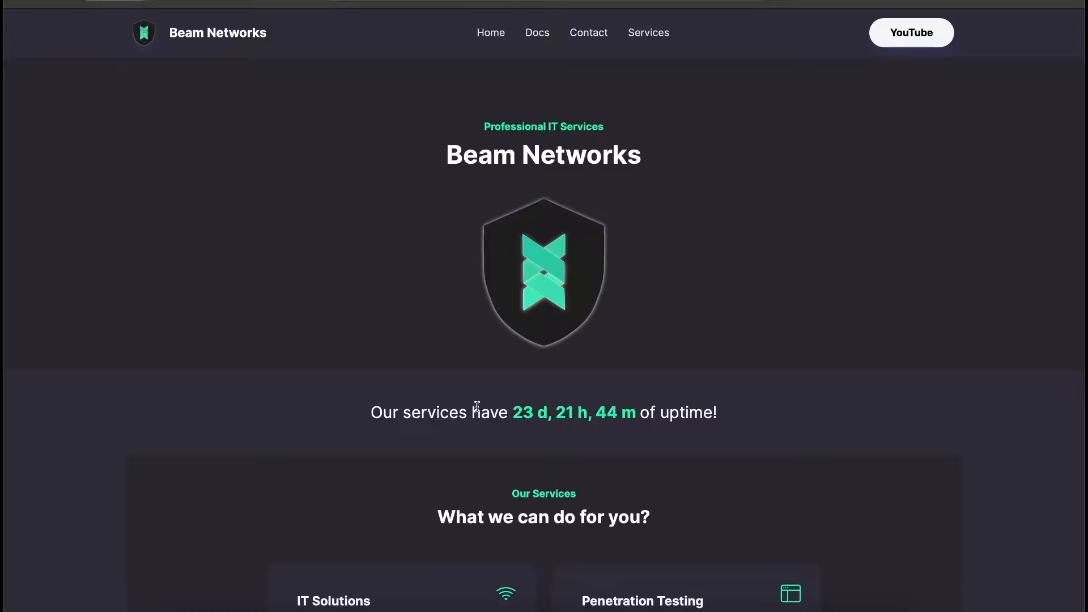
{"action": "mouse_move", "coordinate": [647, 56]}
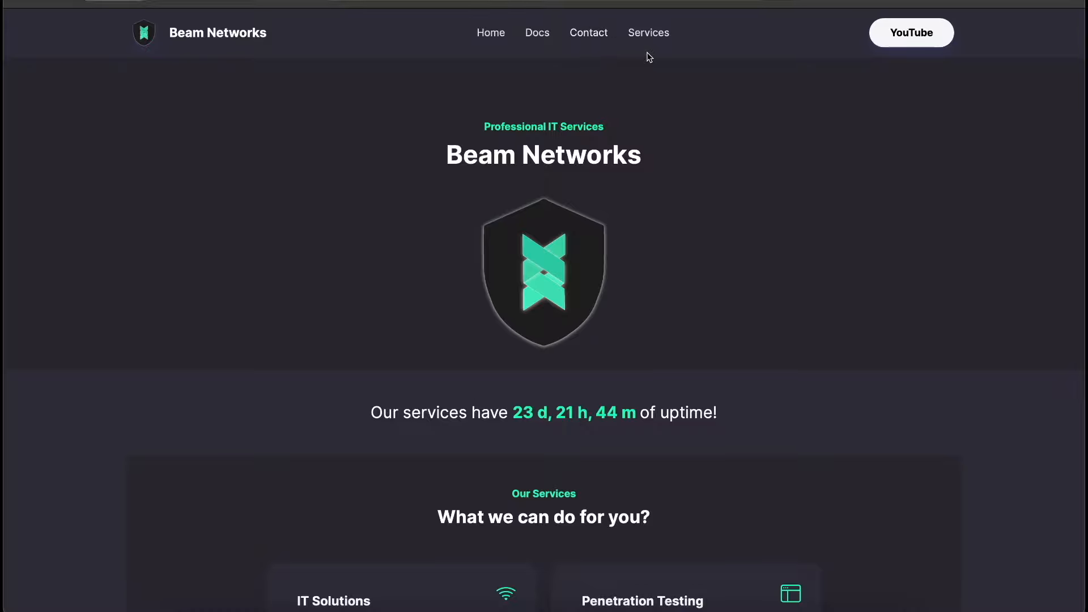
Scroll to Our Services and follow Learn more for Custom IT Solutions
{"action": "scroll", "scroll_direction": "down", "scroll_amount": 3}
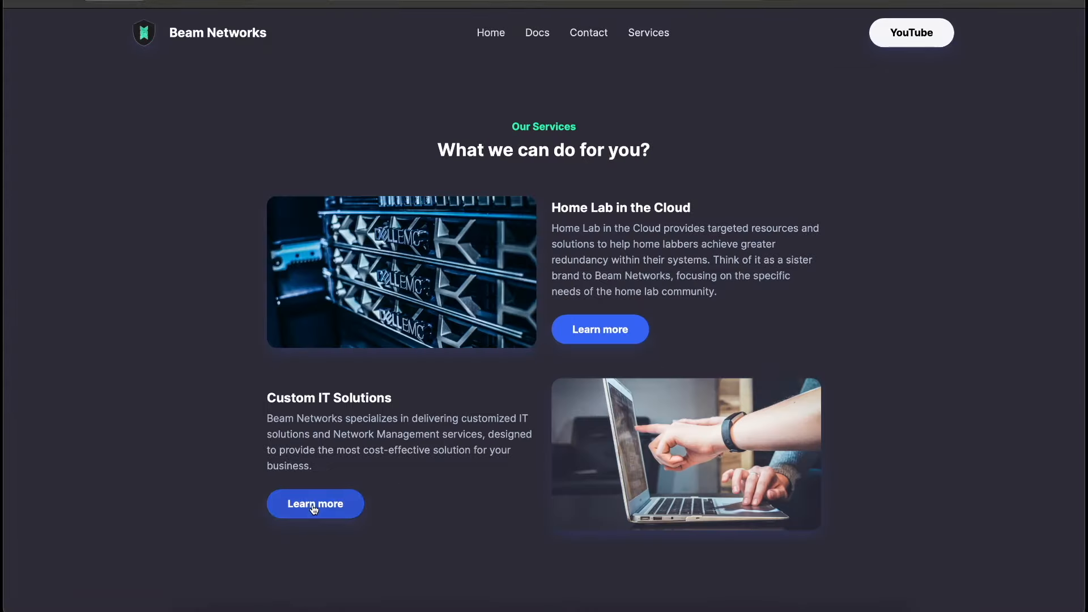
{"action": "left_click", "coordinate": [315, 503]}
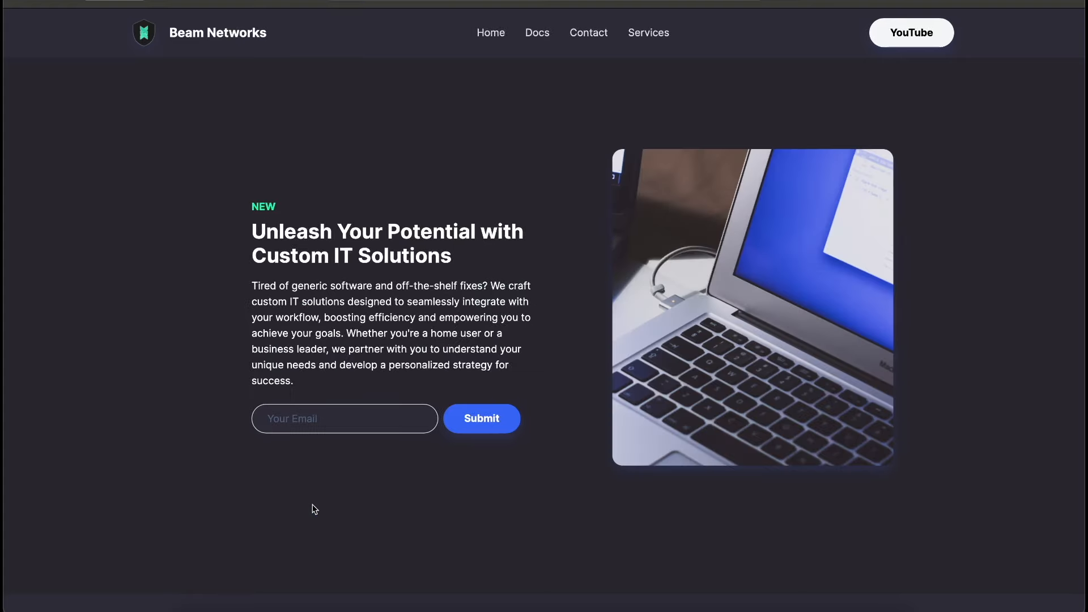
{"action": "left_click", "coordinate": [344, 418]}
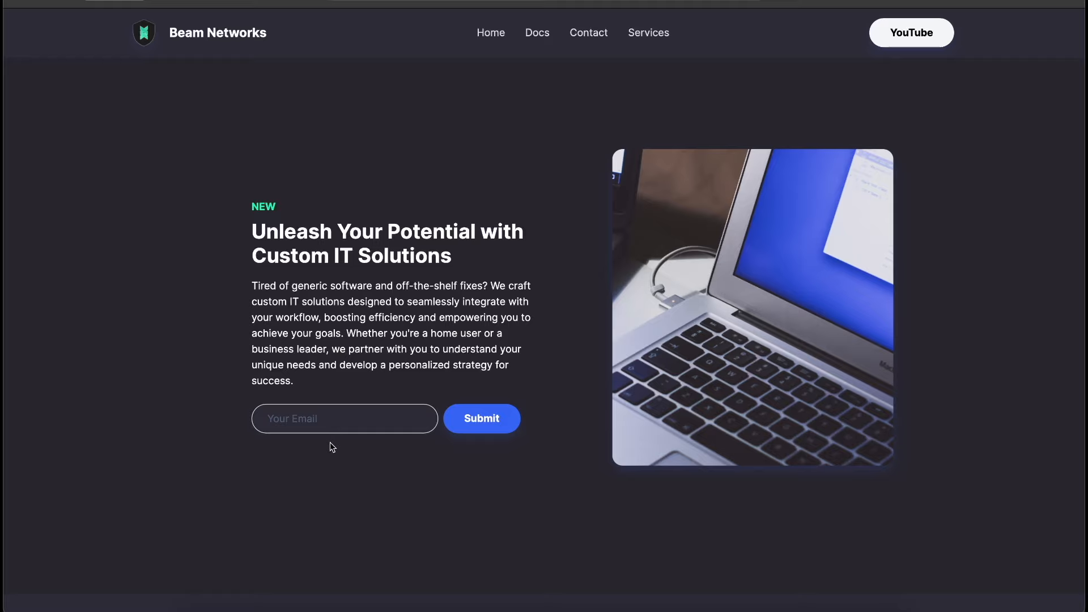
{"action": "mouse_move", "coordinate": [593, 265]}
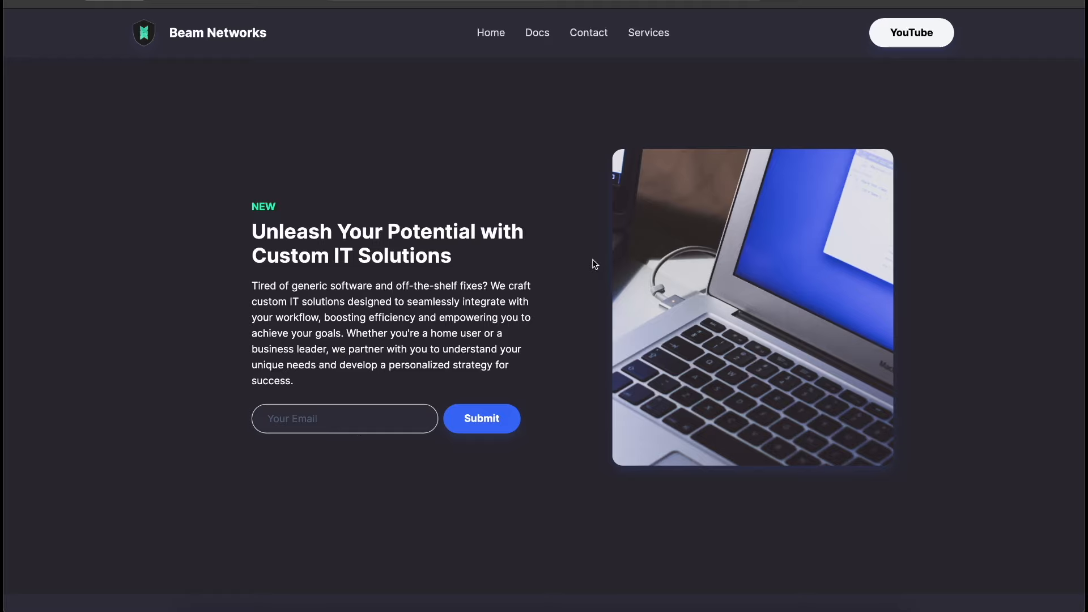
{"action": "mouse_move", "coordinate": [662, 56]}
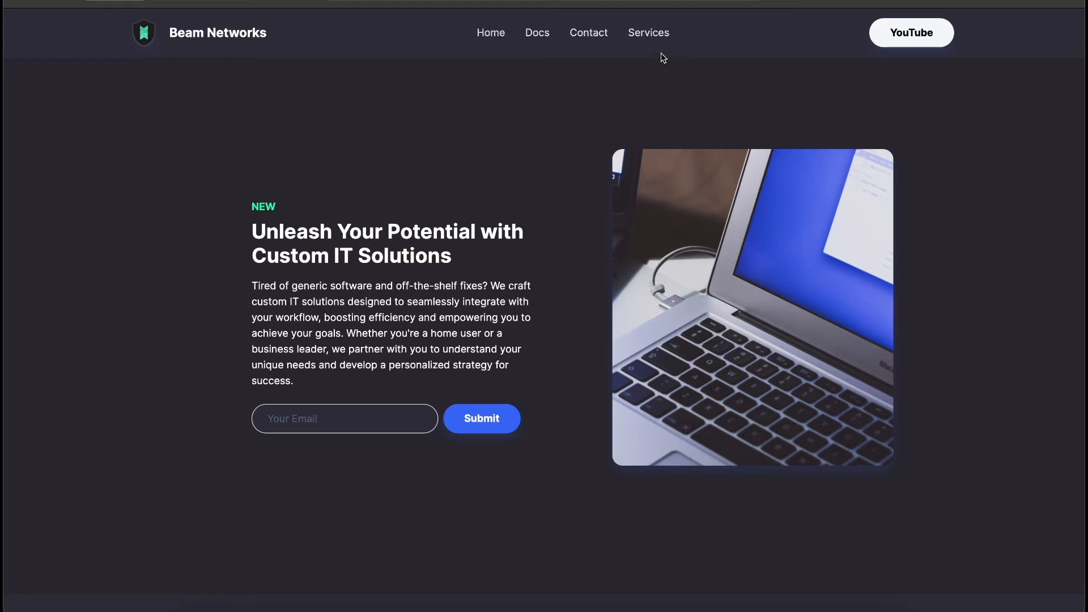
Use the Services link in the top navigation to reach the services overview
{"action": "left_click", "coordinate": [647, 33]}
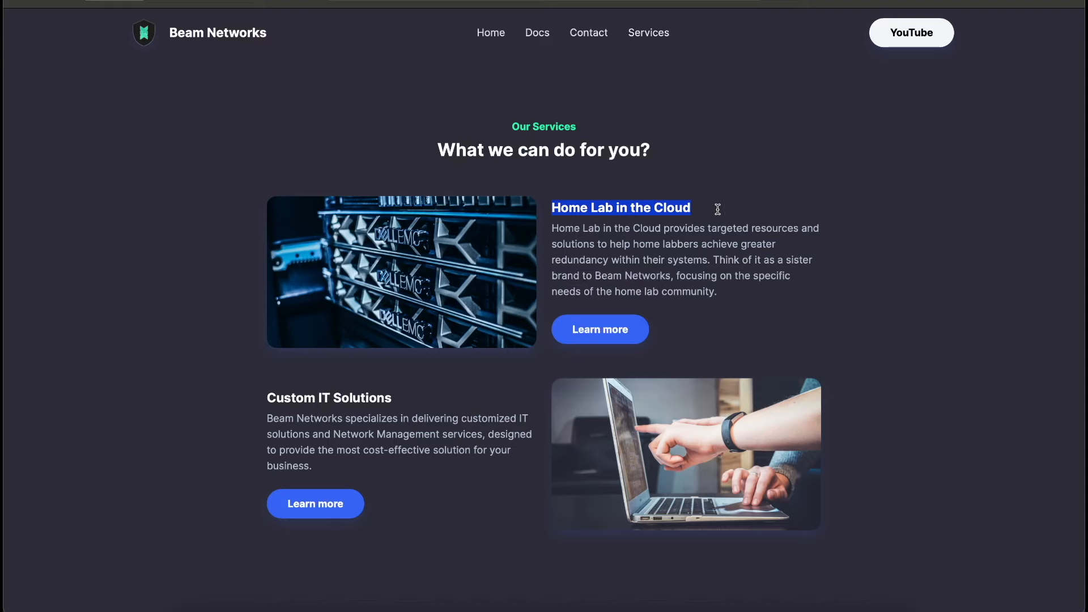
{"action": "mouse_move", "coordinate": [668, 252]}
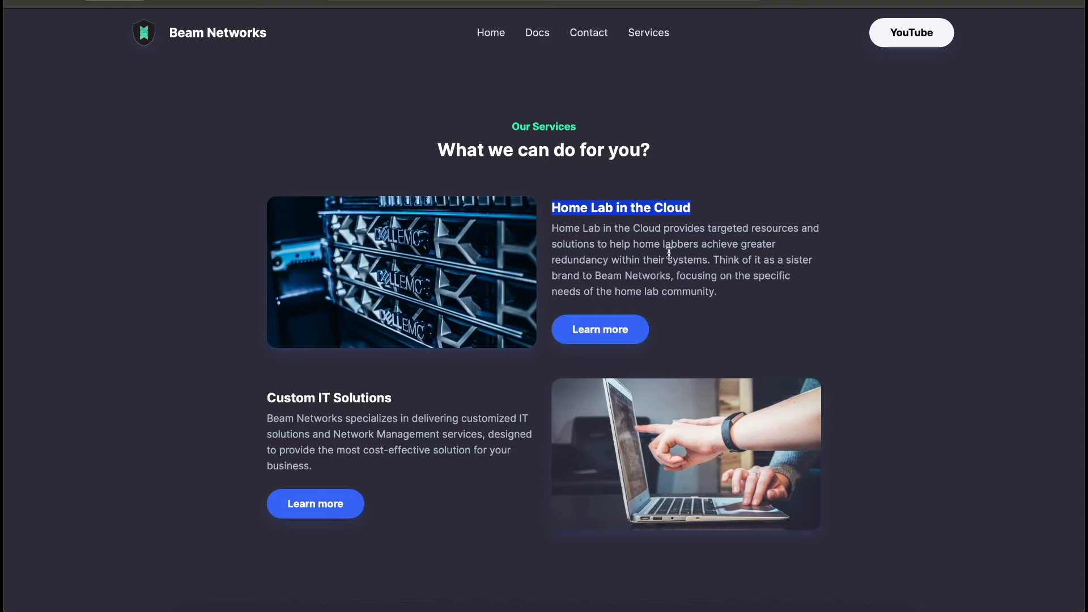
{"action": "mouse_move", "coordinate": [599, 328]}
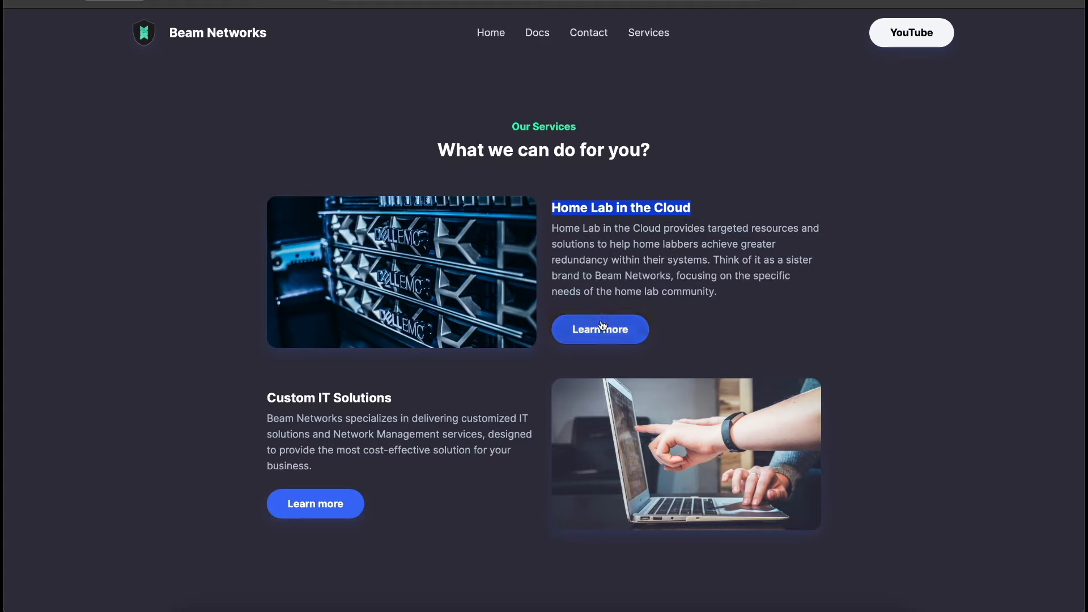
{"action": "mouse_move", "coordinate": [684, 312]}
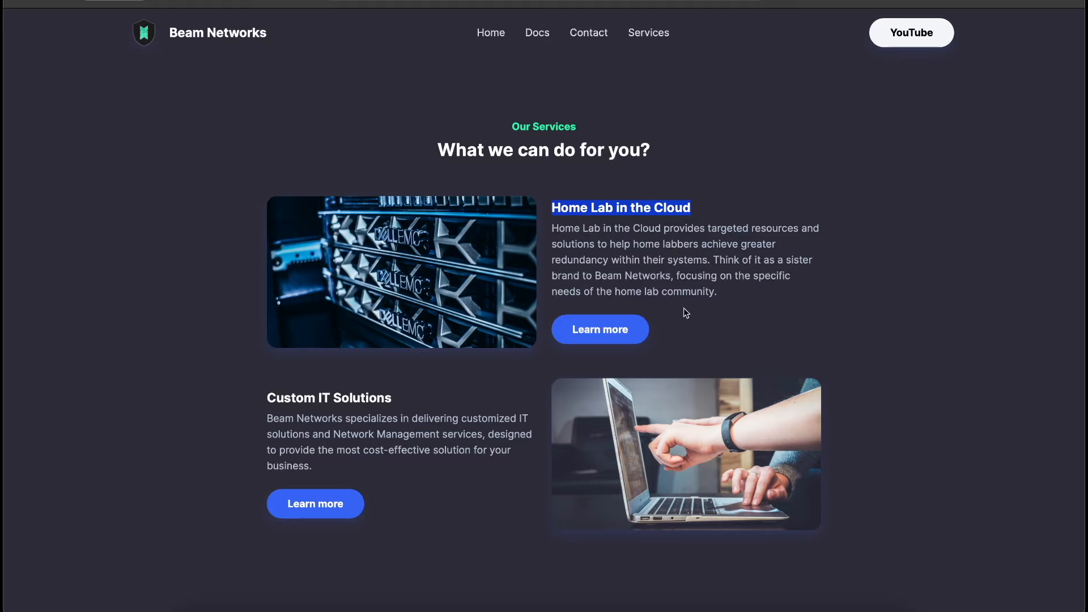
Open Home Lab in the Cloud and scroll through its services, benefits and contact sections
{"action": "left_click", "coordinate": [599, 329]}
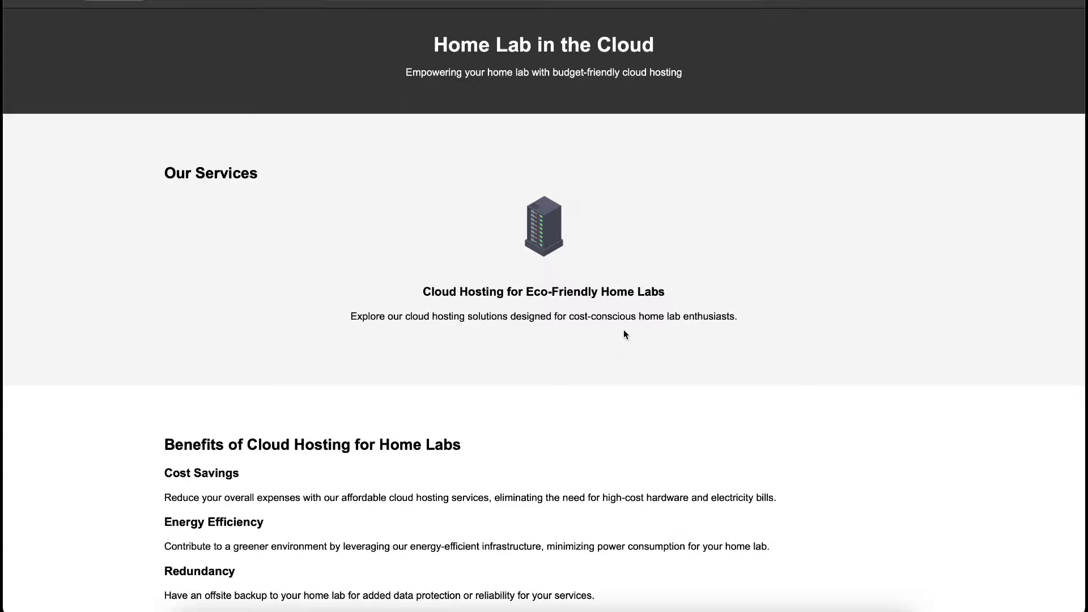
{"action": "scroll", "scroll_direction": "down", "scroll_amount": 3}
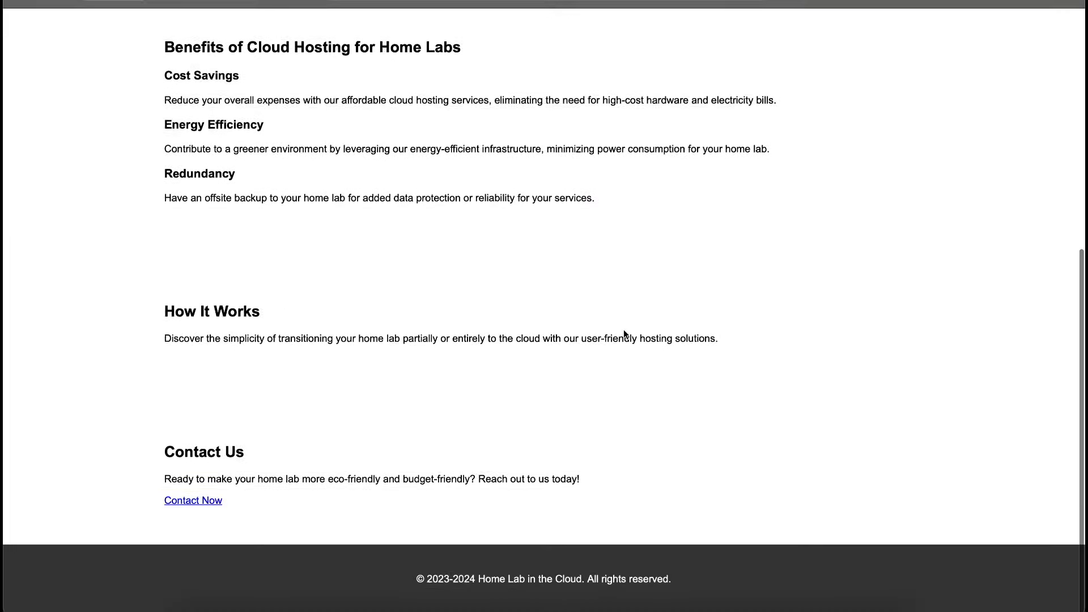
{"action": "scroll", "scroll_direction": "up", "scroll_amount": 3}
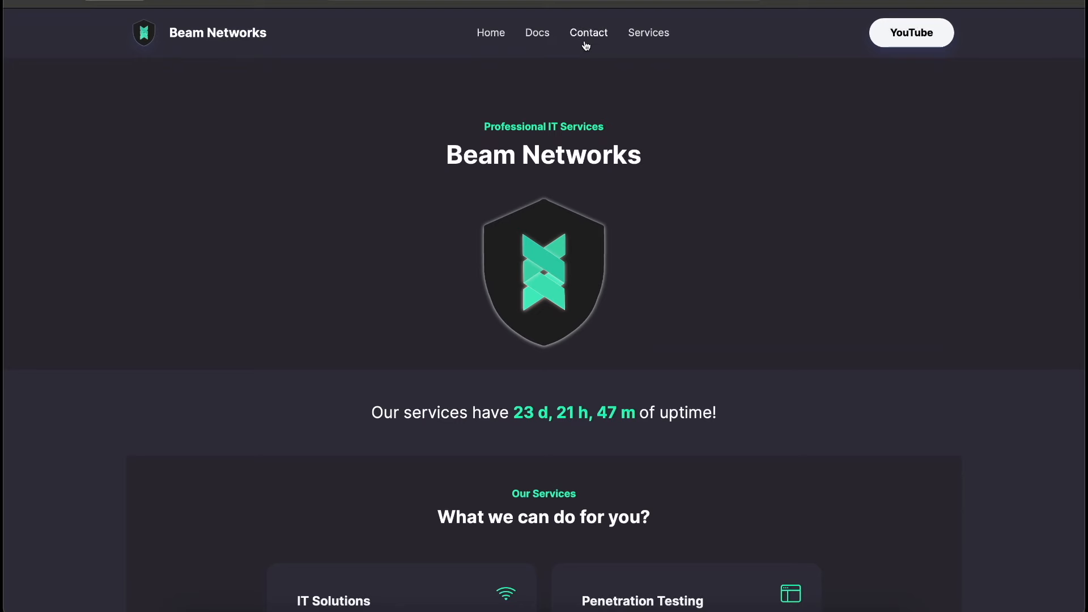
{"action": "left_click", "coordinate": [587, 33]}
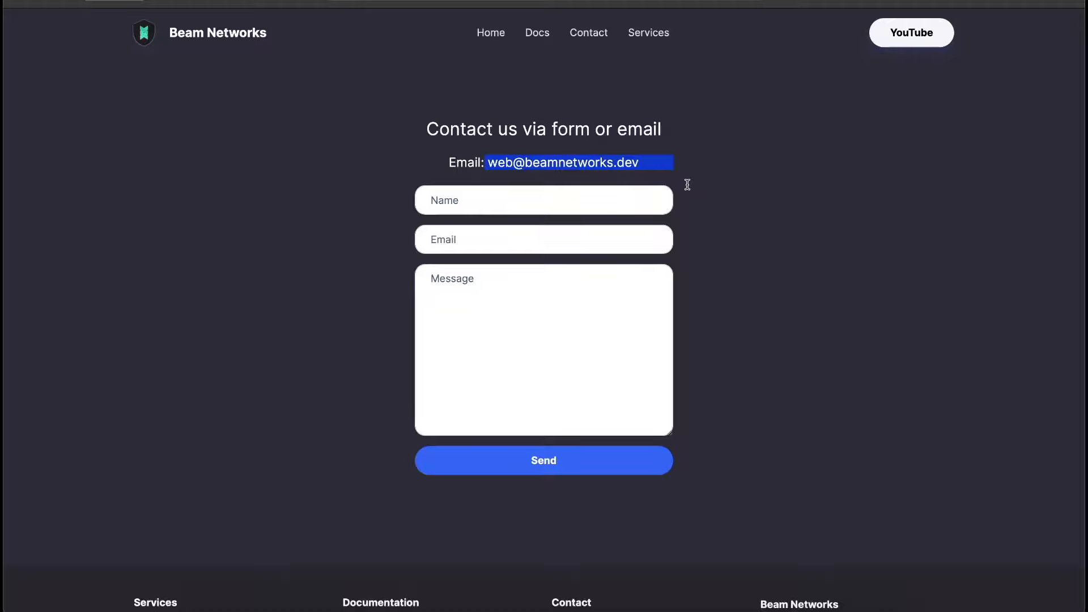
{"action": "mouse_move", "coordinate": [682, 188]}
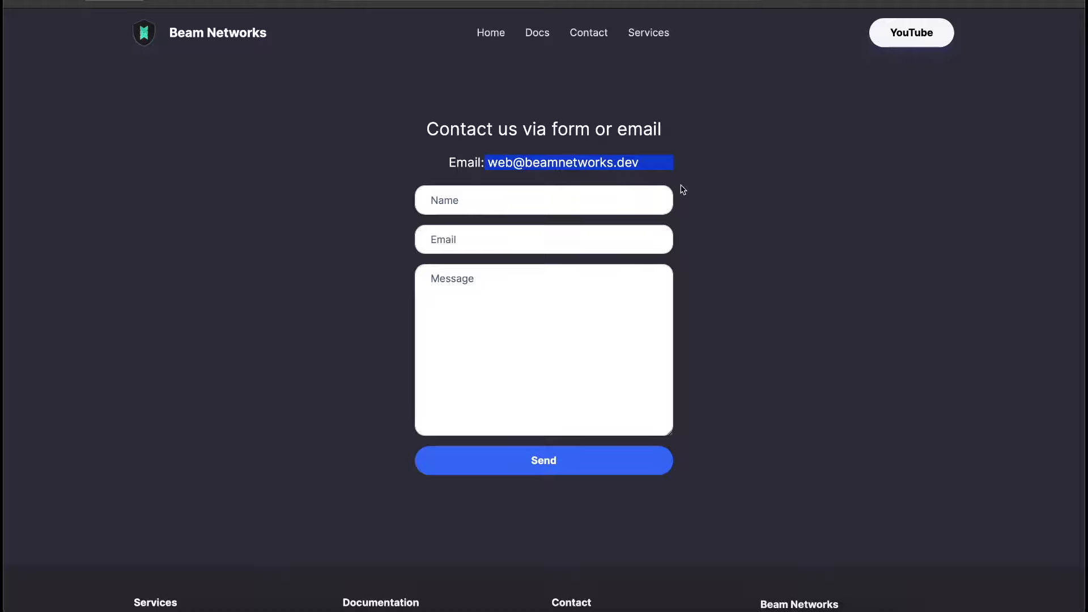
{"action": "mouse_move", "coordinate": [405, 77]}
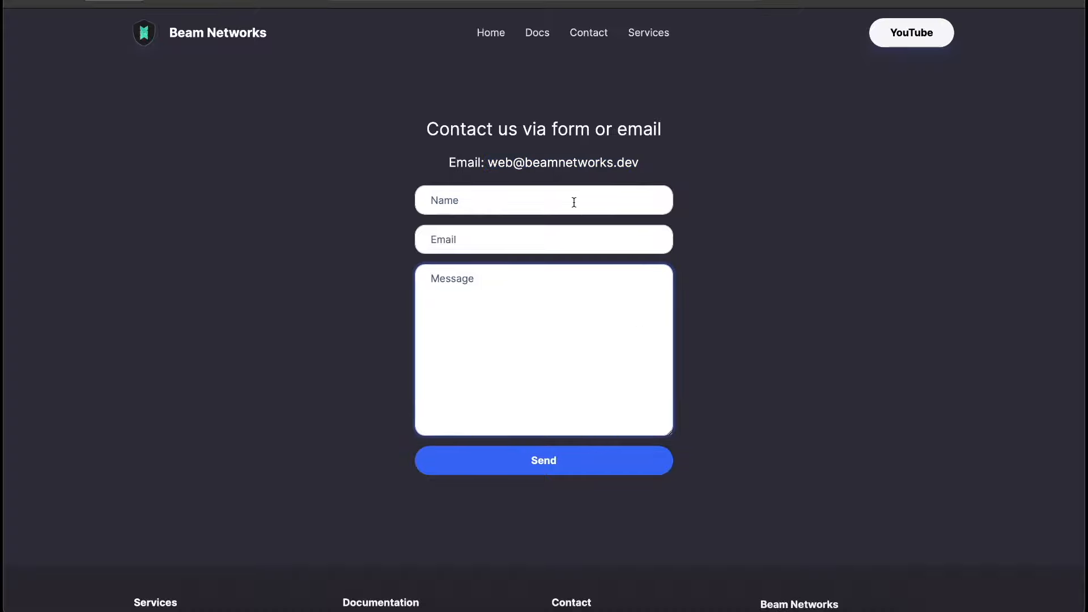
{"action": "left_click", "coordinate": [491, 33]}
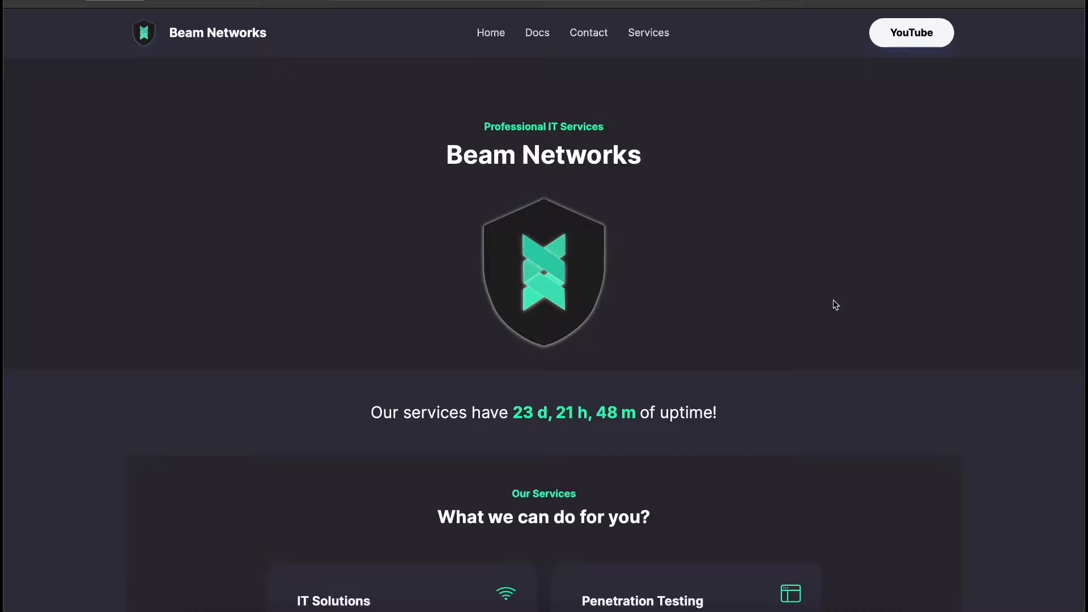
{"action": "mouse_move", "coordinate": [579, 55]}
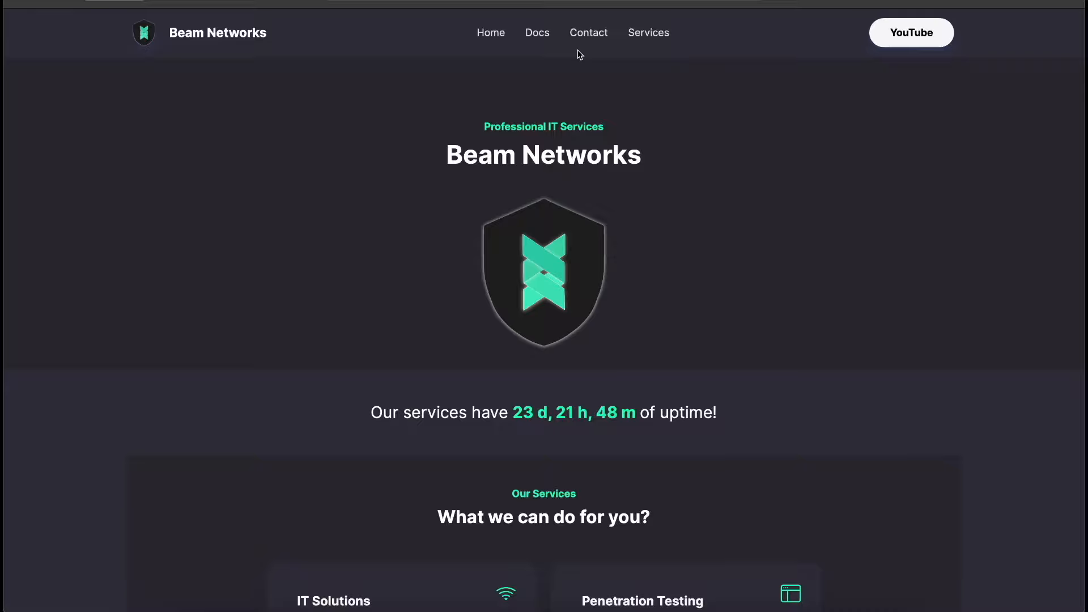
Go to the Contact page showing the email address and message form
{"action": "left_click", "coordinate": [588, 33]}
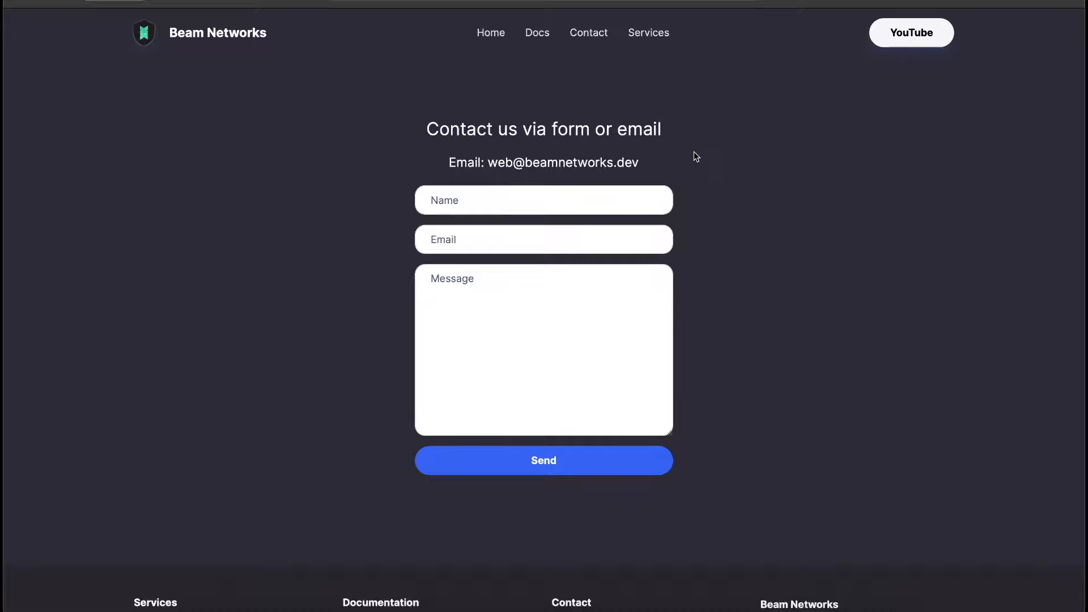
{"action": "mouse_move", "coordinate": [658, 357]}
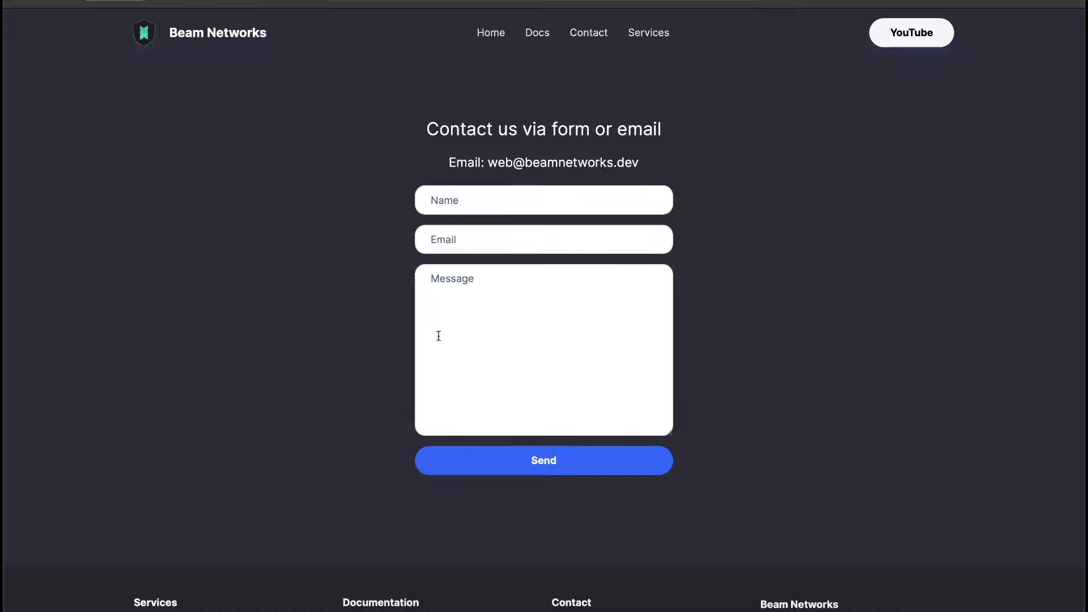
{"action": "mouse_move", "coordinate": [456, 28]}
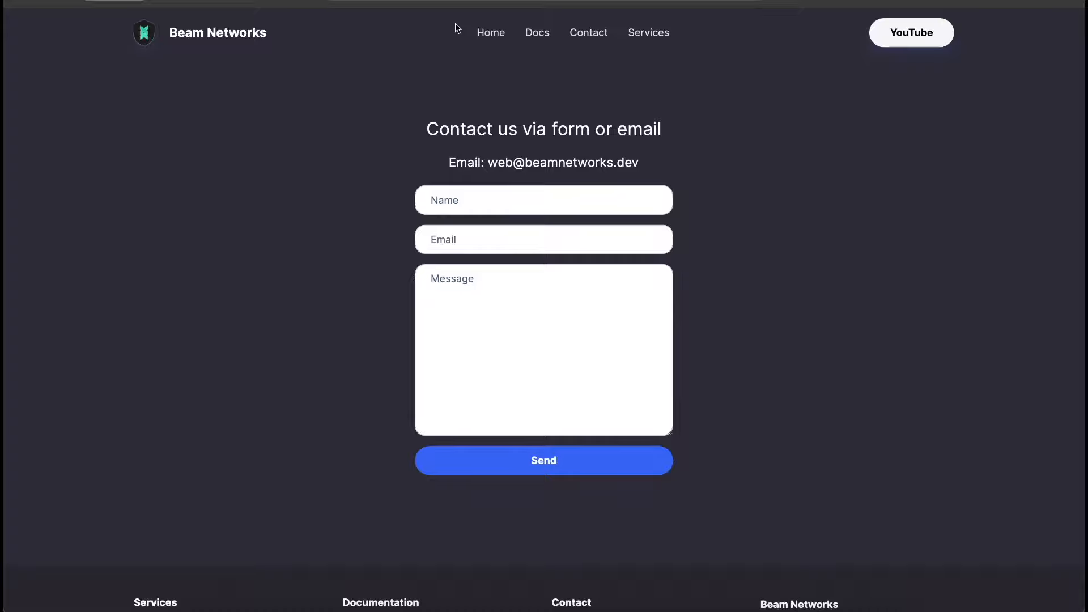
{"action": "mouse_move", "coordinate": [653, 362]}
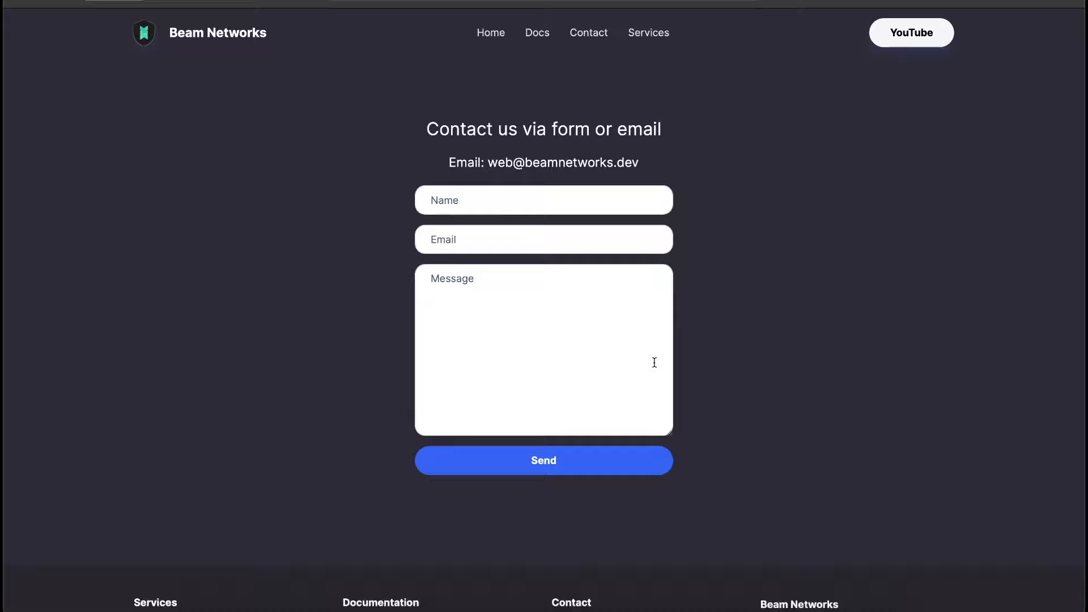
{"action": "mouse_move", "coordinate": [217, 35]}
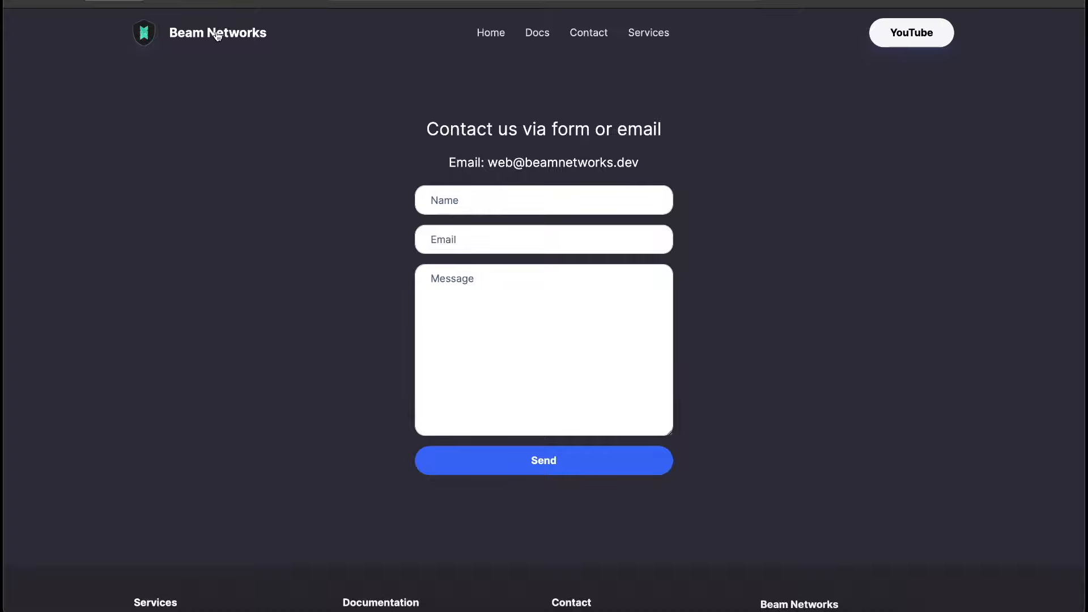